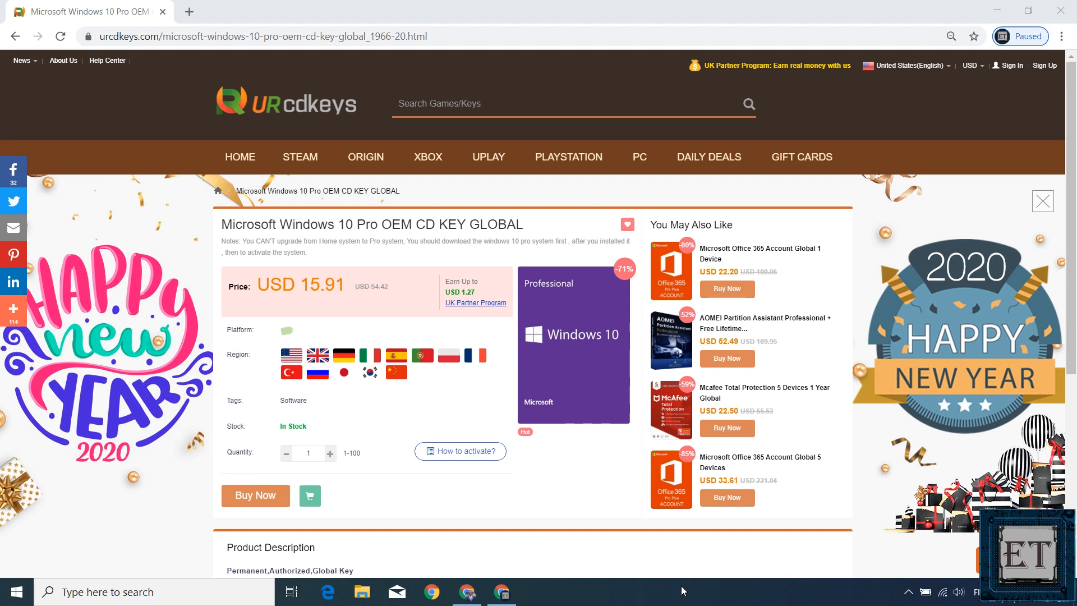
mouse_move(720, 579)
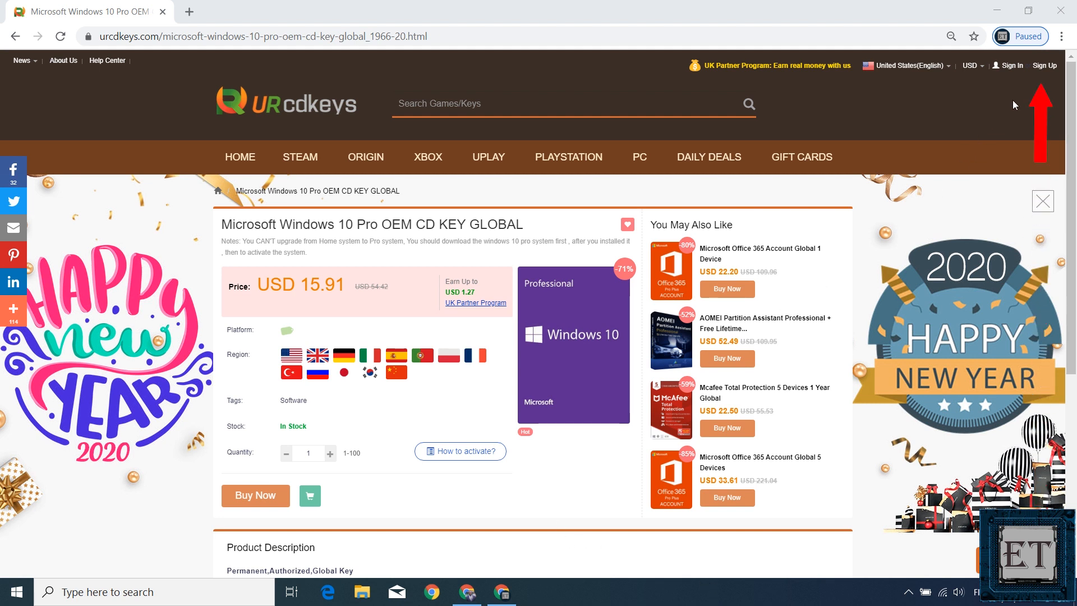
Open the URCDKeys sign-up form and enter the account email 'easytechstuto'
left_click(1045, 65)
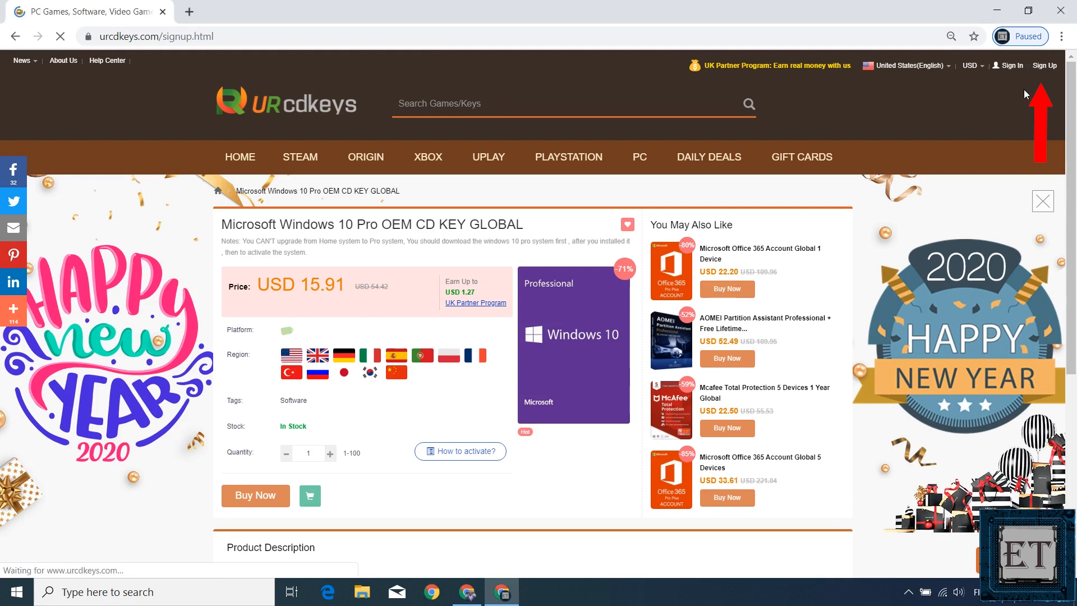
left_click(1045, 65)
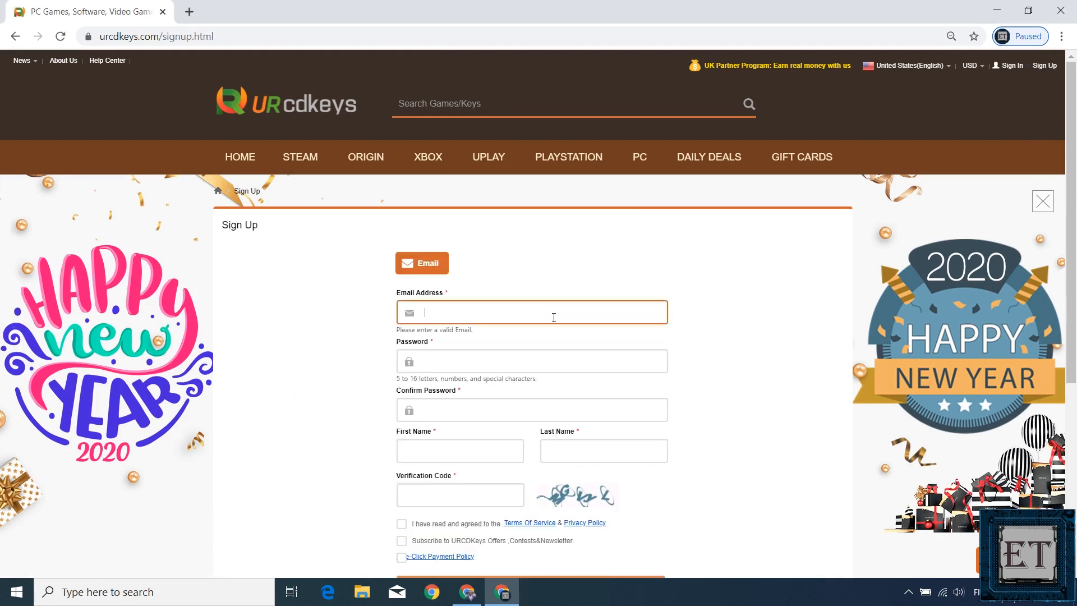
type("easytechstuto")
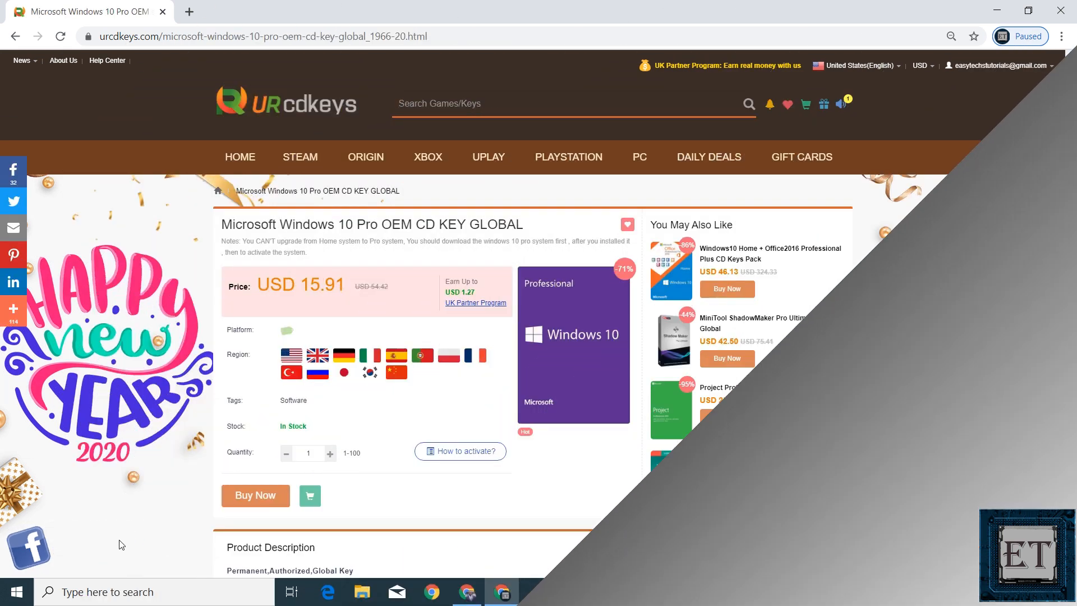
Buy the Windows 10 Pro OEM key with promo code ET20 for USD 12.73, and submit
left_click(256, 496)
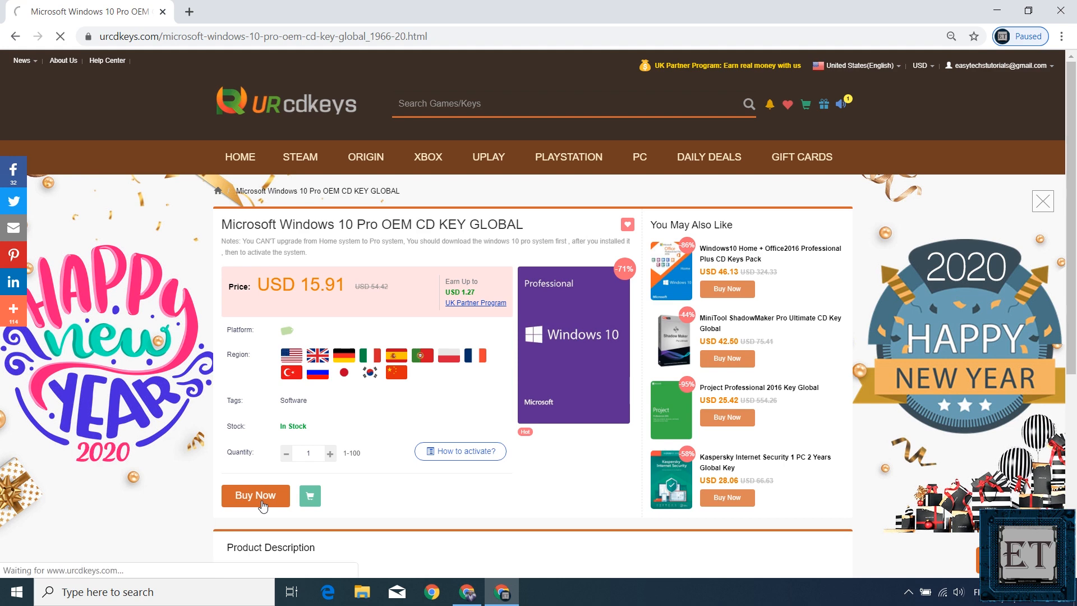
left_click(255, 495)
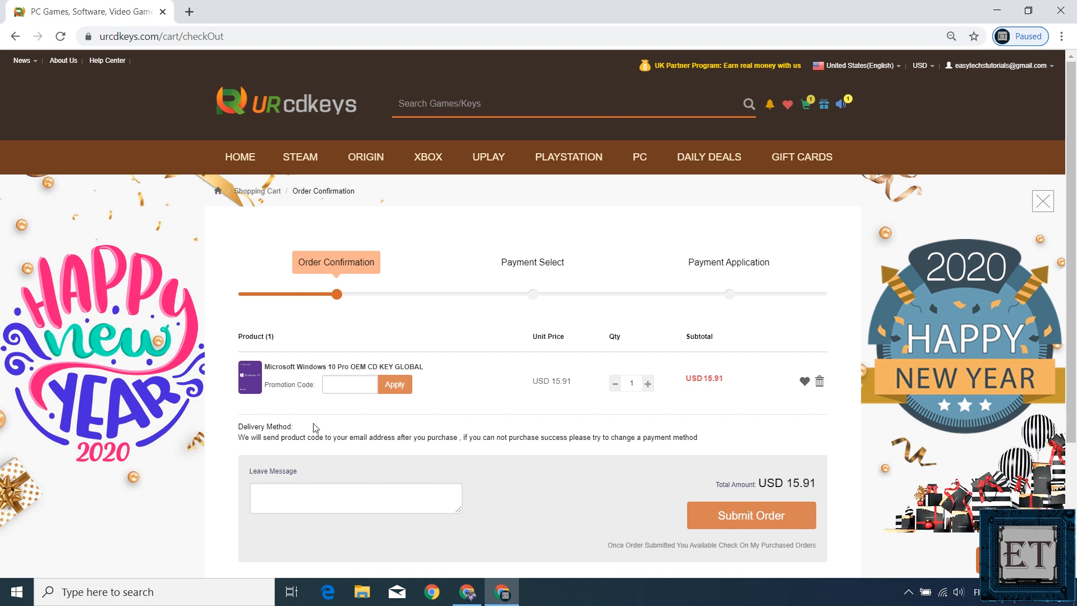
left_click(350, 384)
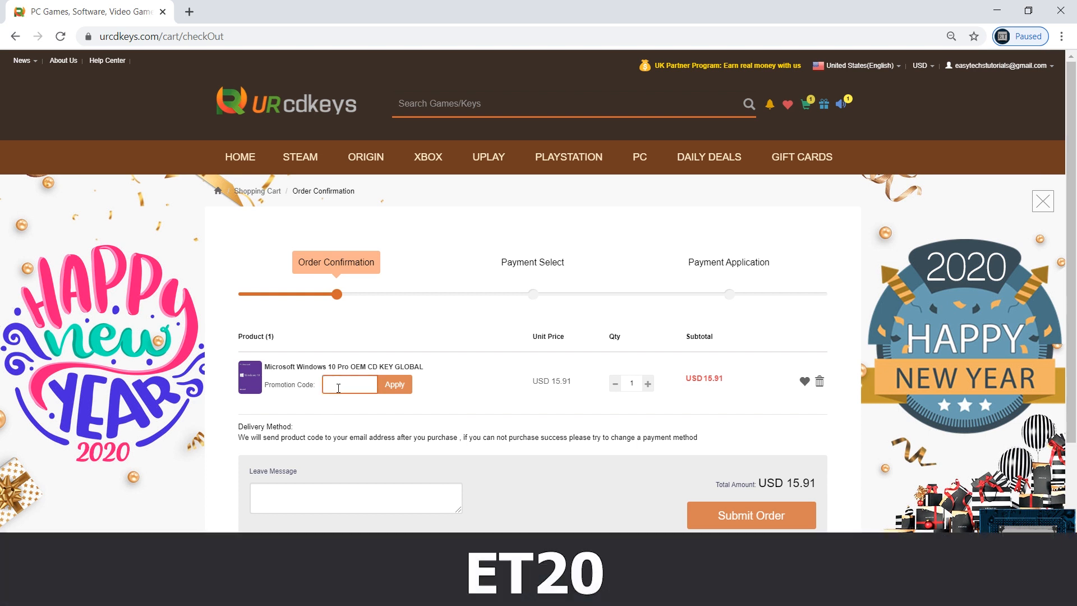
left_click(350, 383)
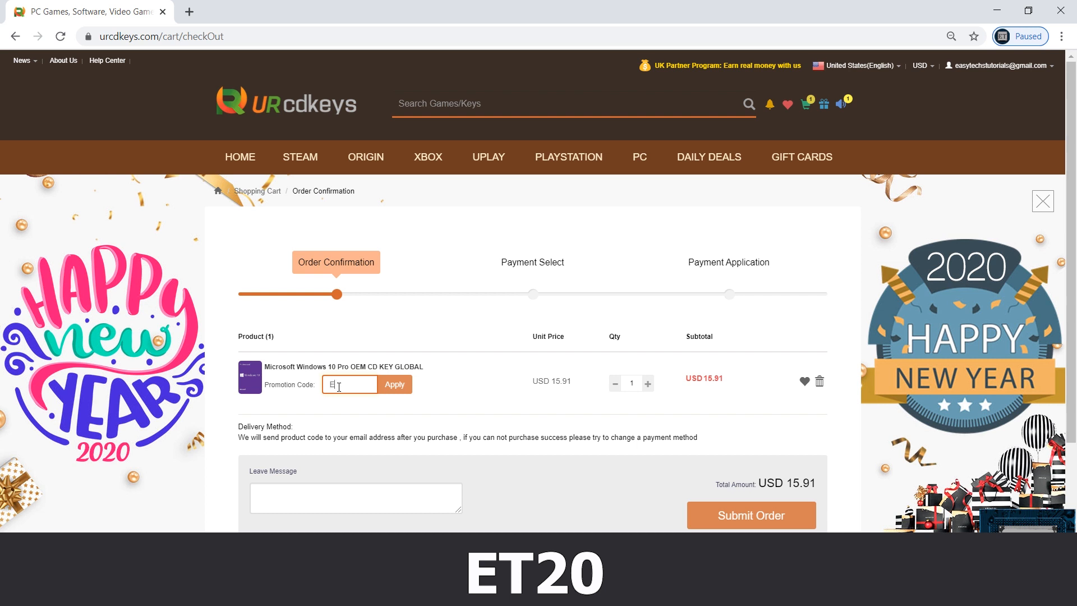
type("ET20")
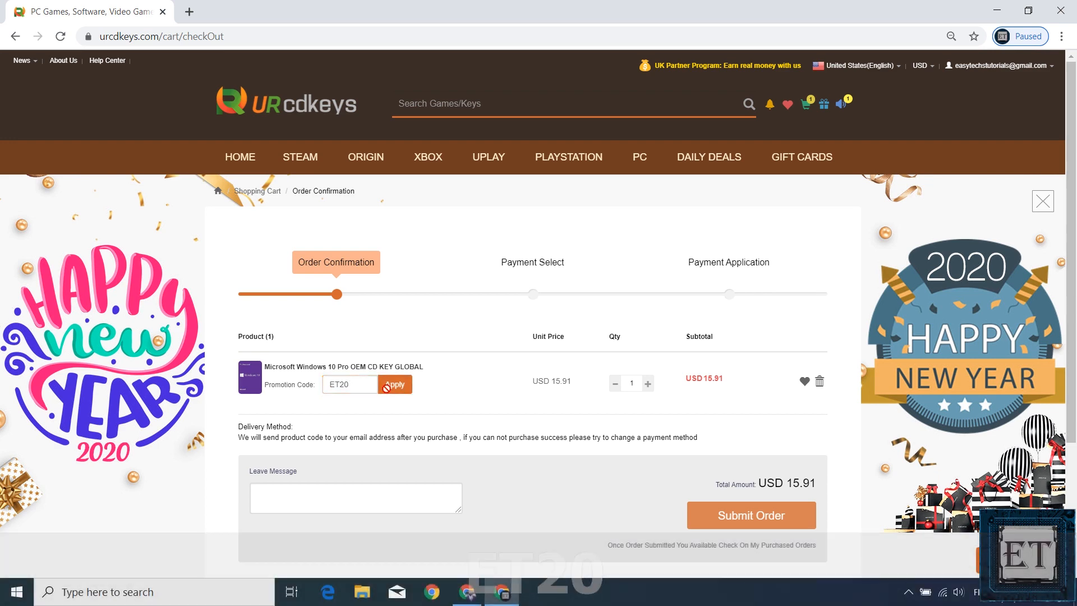
left_click(395, 383)
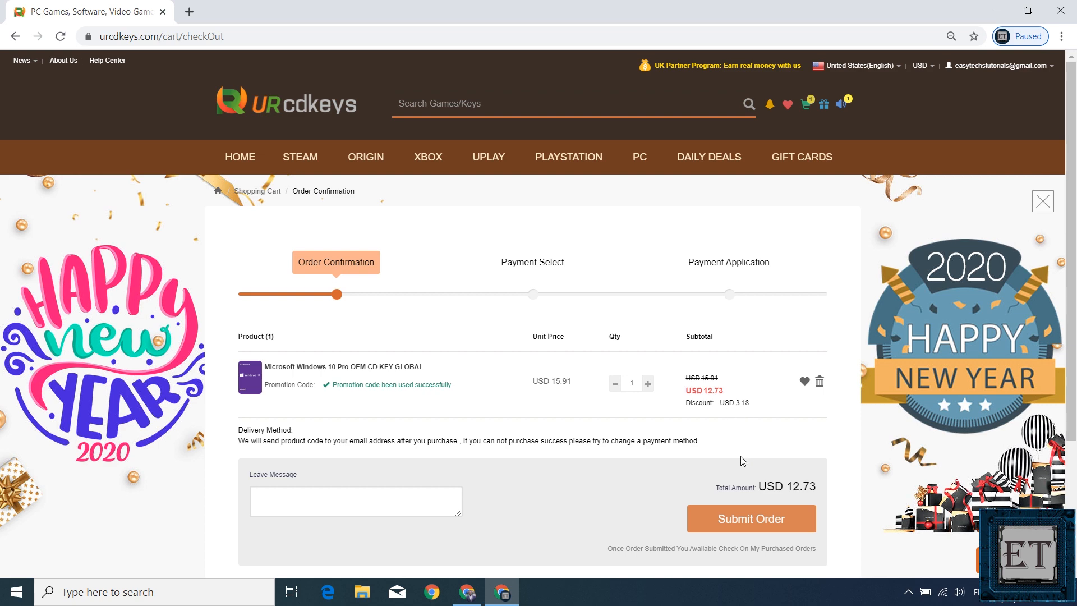
left_click(750, 449)
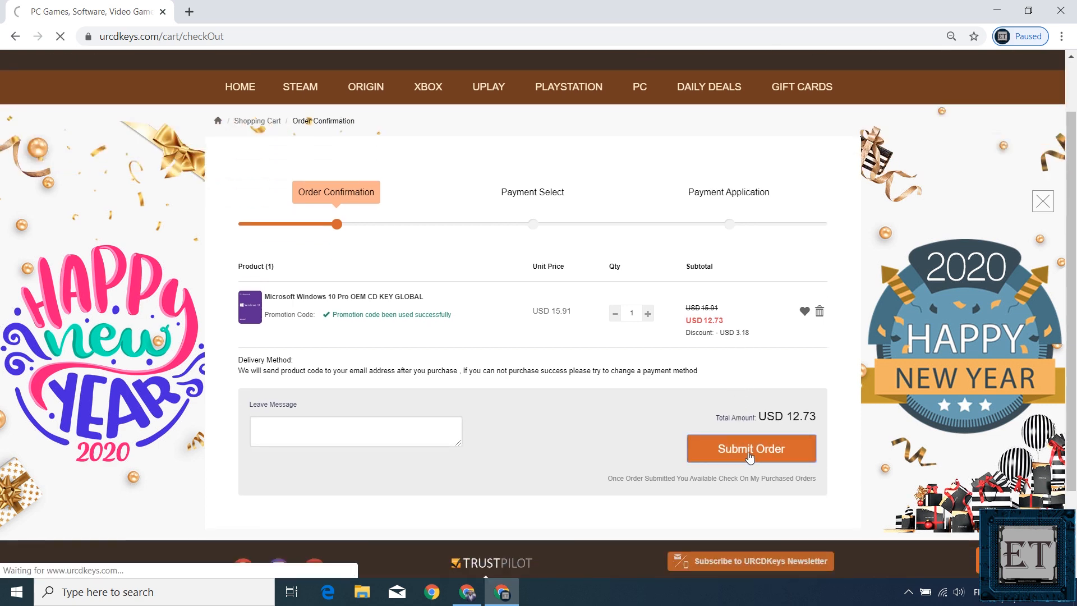
Move past the USD 12.73 payment selection and open the account's My Profile page
left_click(751, 447)
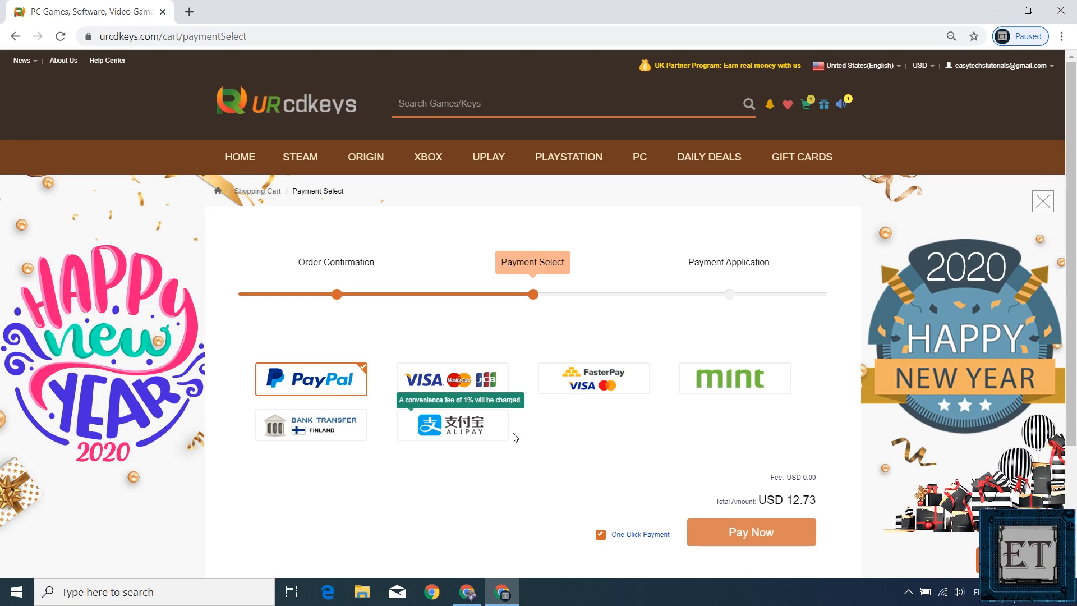
mouse_move(983, 67)
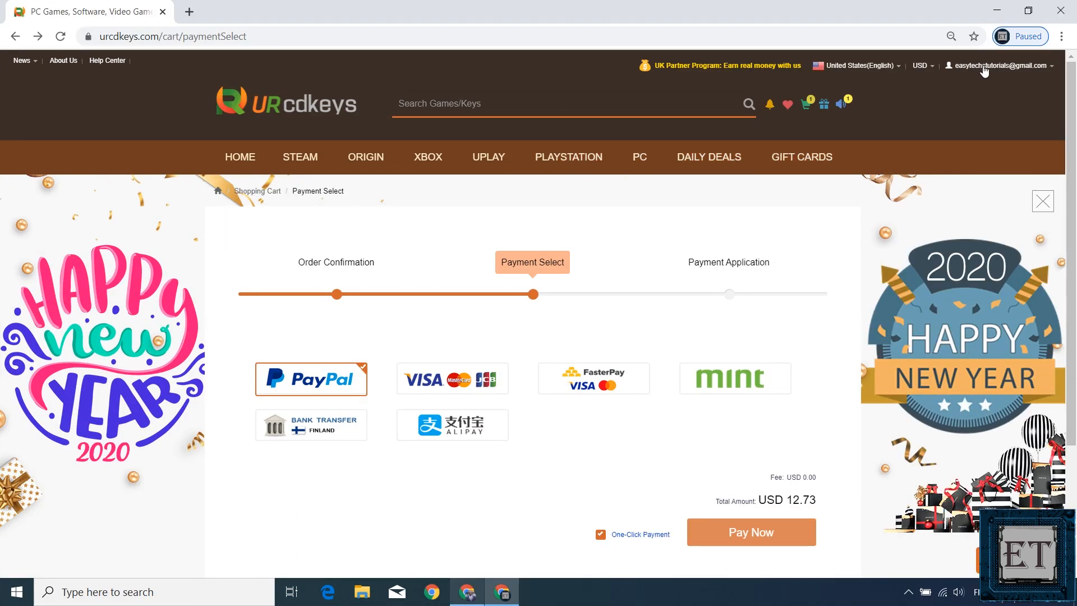
left_click(998, 65)
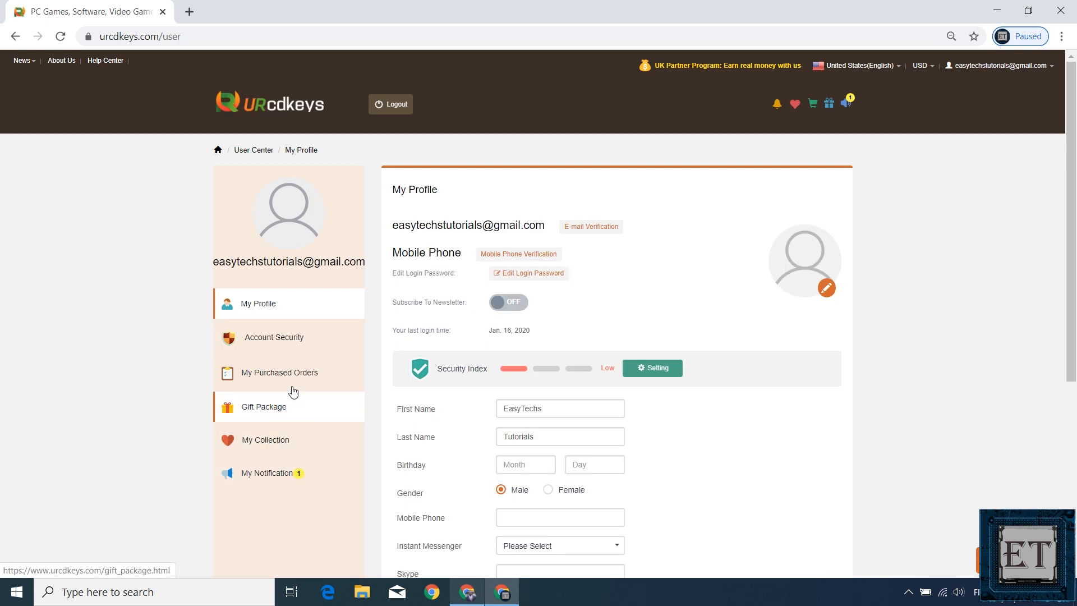
Open My Purchased Orders to see the unpaid USD 12.73 Windows 10 Pro order
left_click(279, 372)
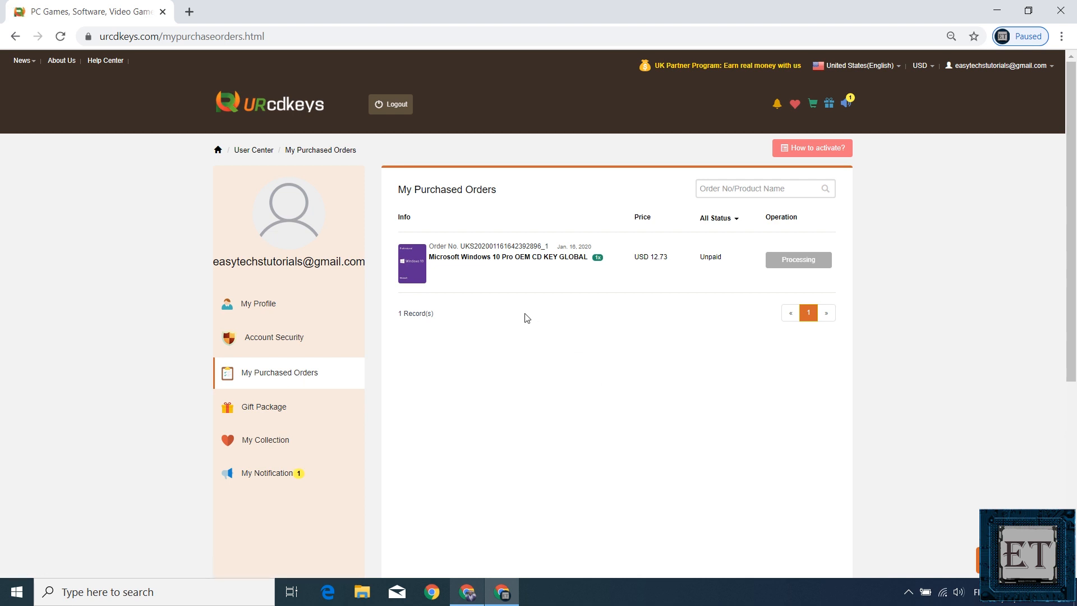
mouse_move(514, 259)
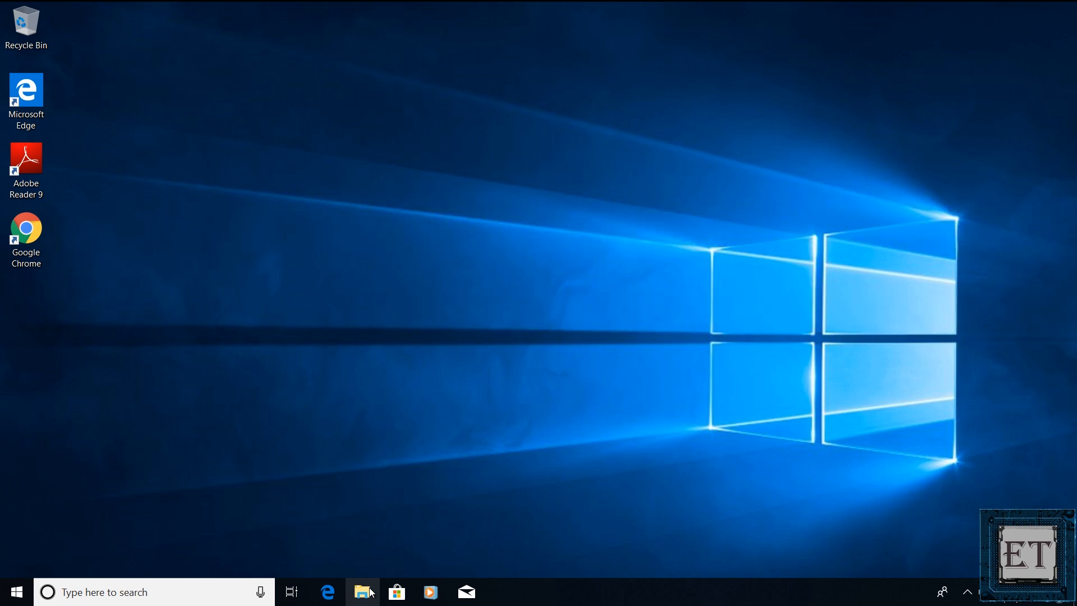
Open This PC's About page and scroll down to Windows specifications
left_click(363, 591)
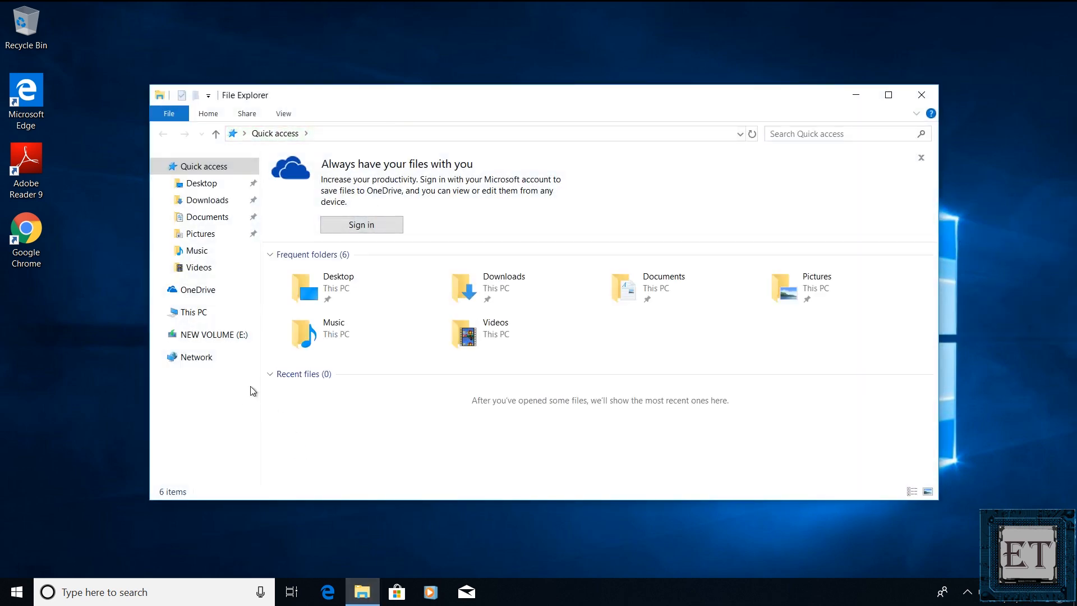
left_click(194, 312)
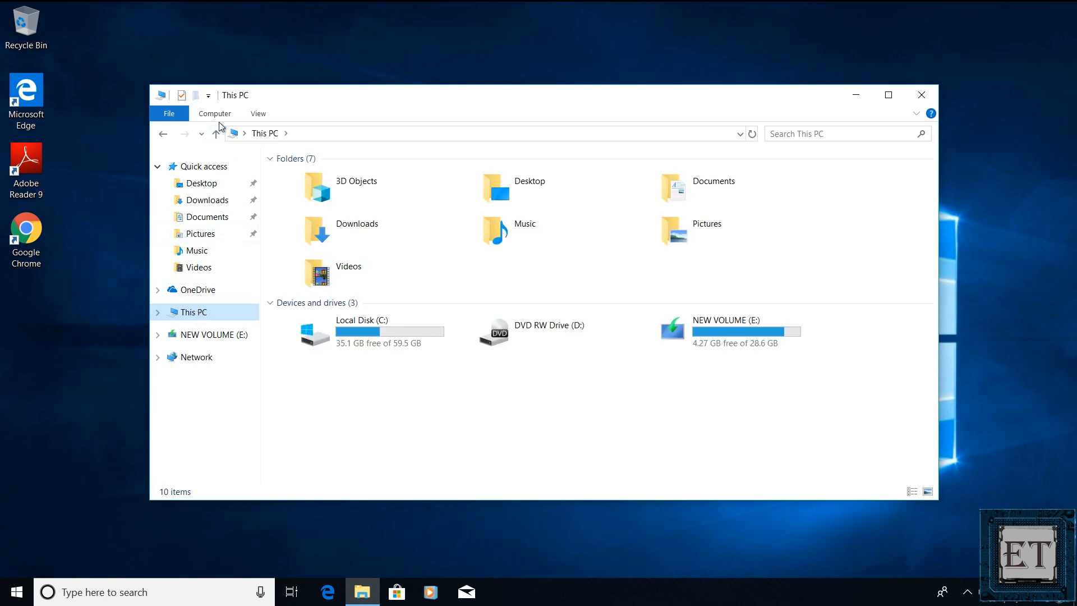
left_click(214, 113)
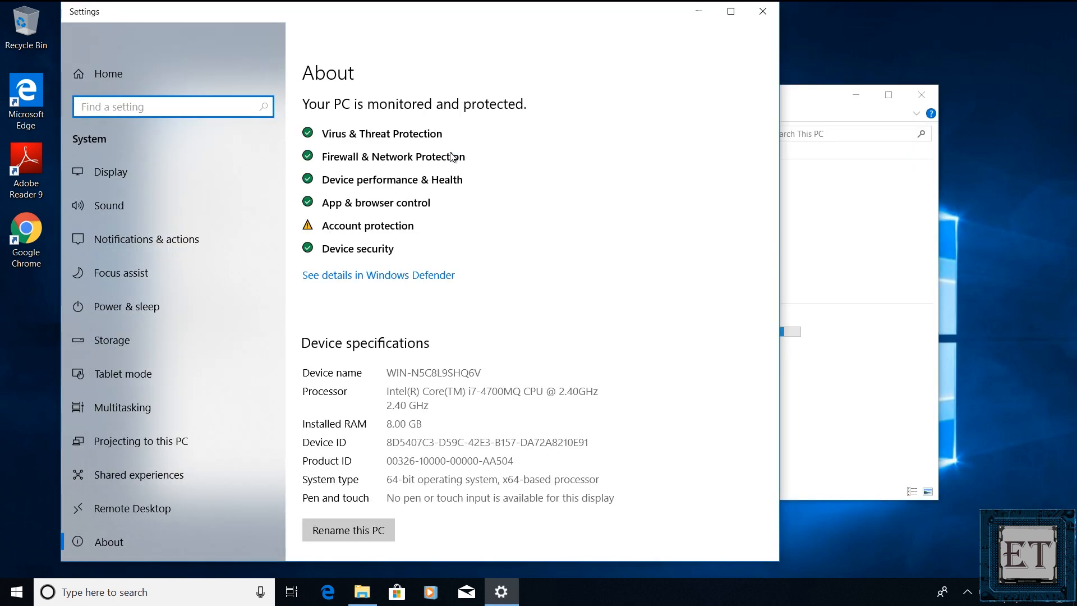
mouse_move(640, 266)
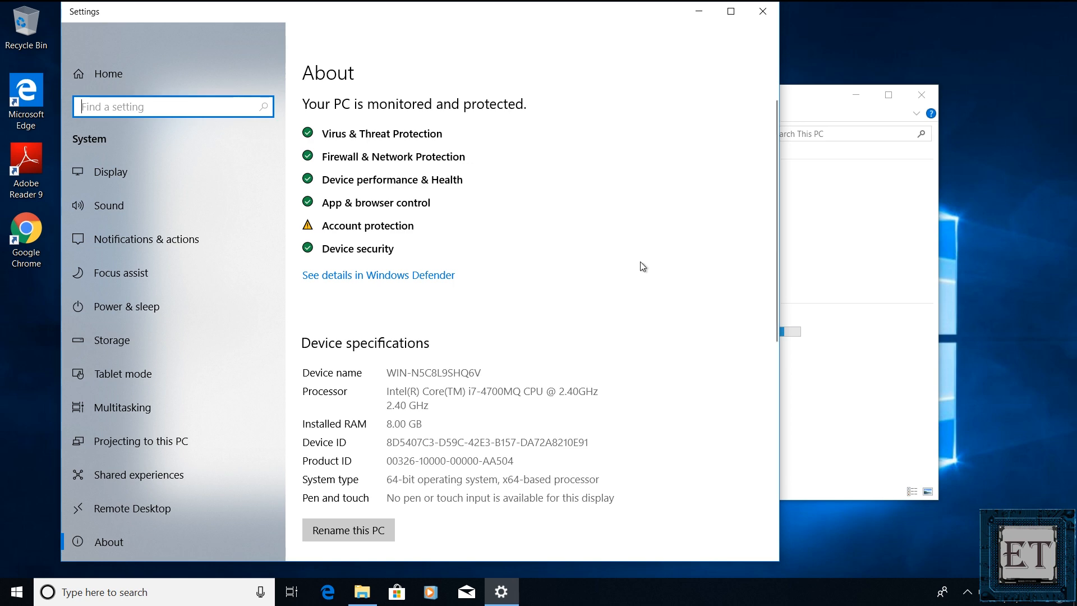
scroll("down", 3)
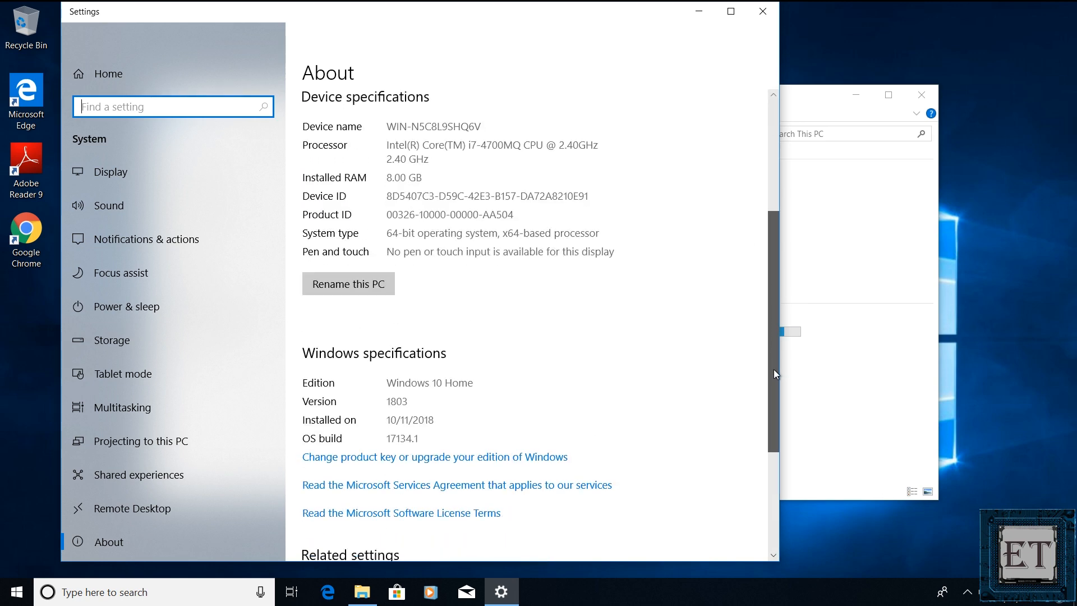
scroll("down", 3)
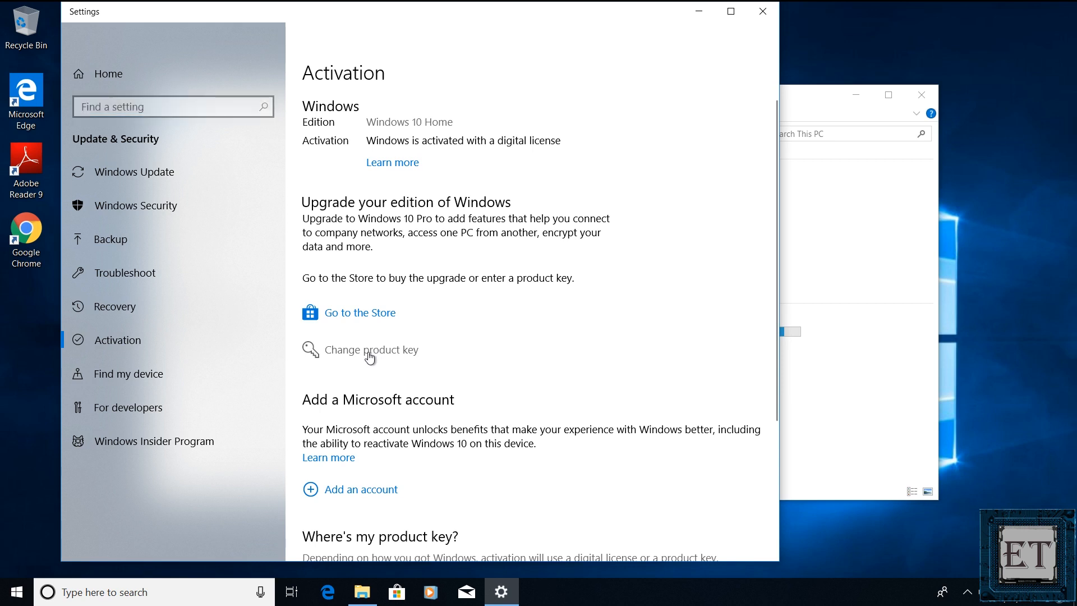
Type the purchased product key into the Product key box and submit it
left_click(373, 350)
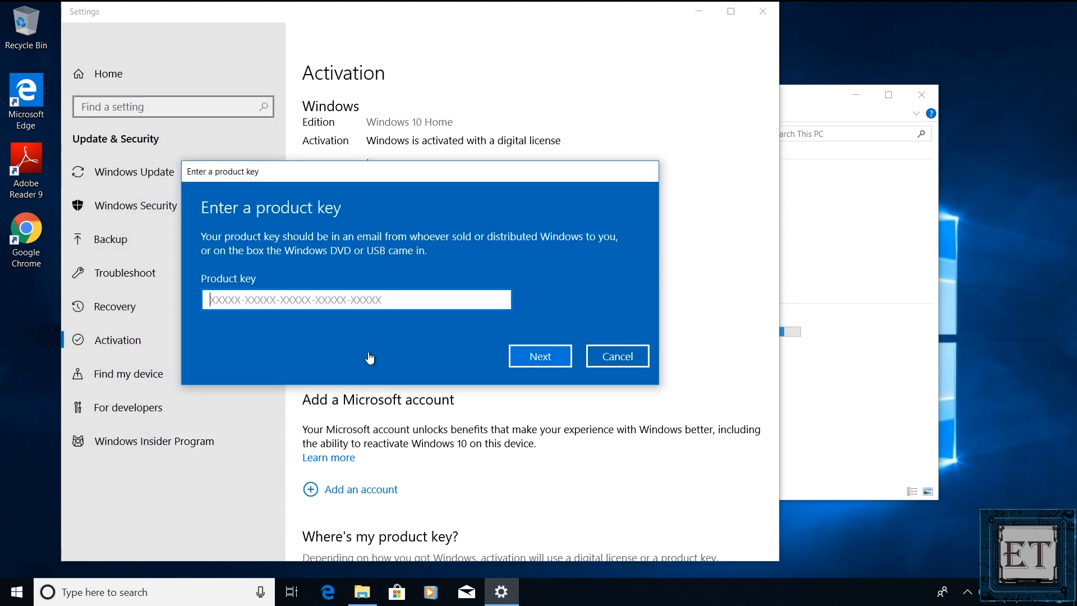
mouse_move(306, 334)
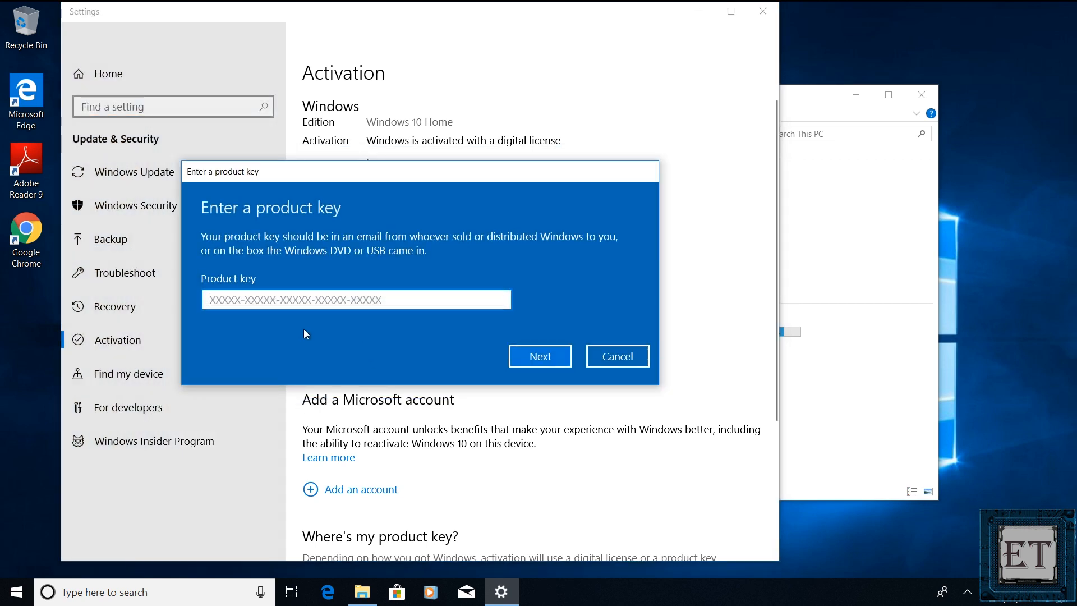
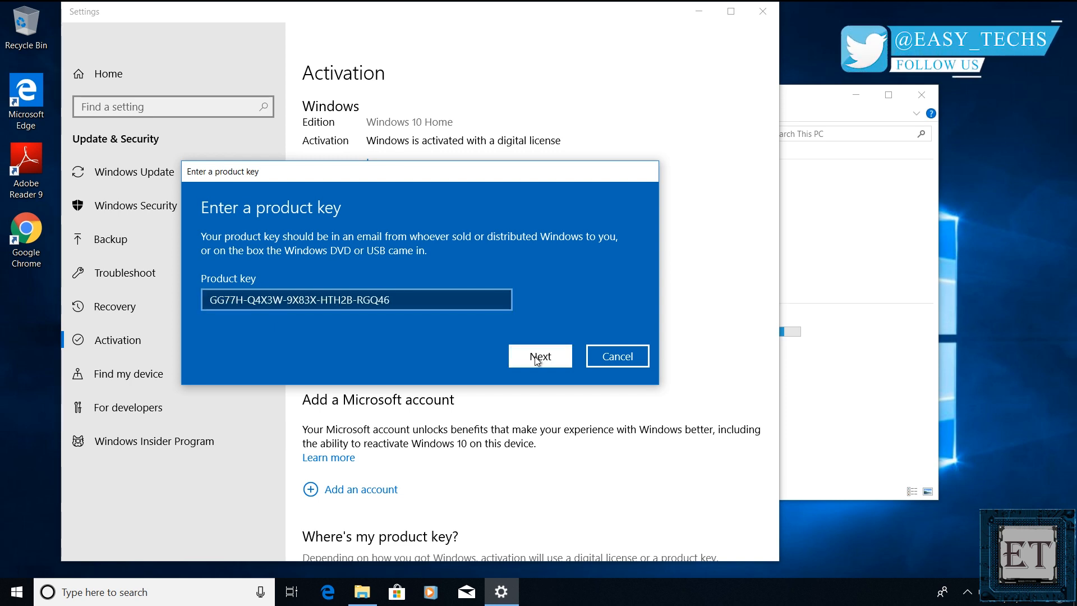
left_click(540, 356)
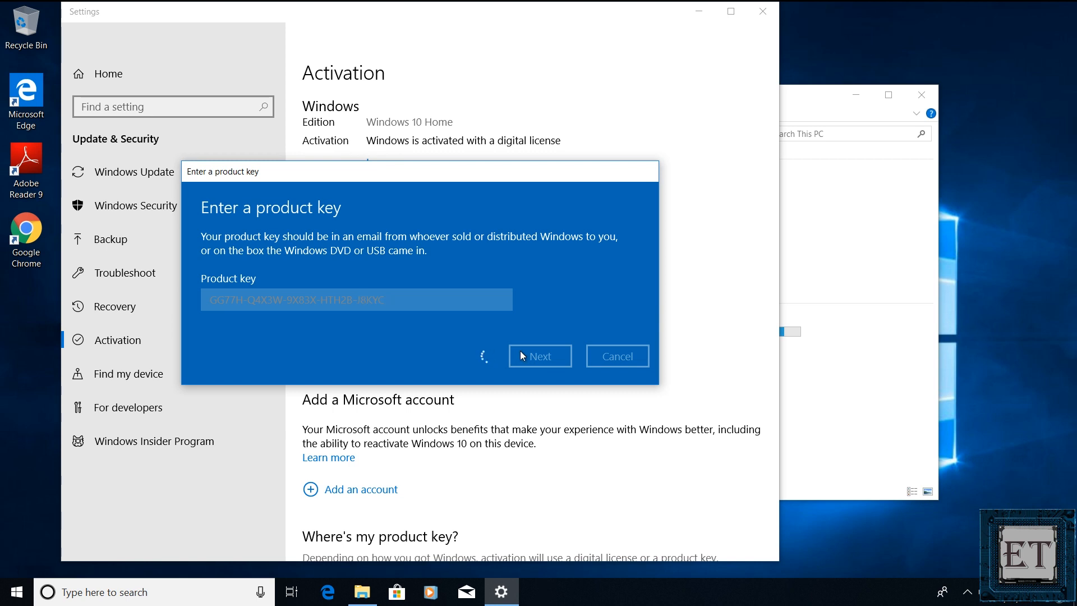
left_click(539, 356)
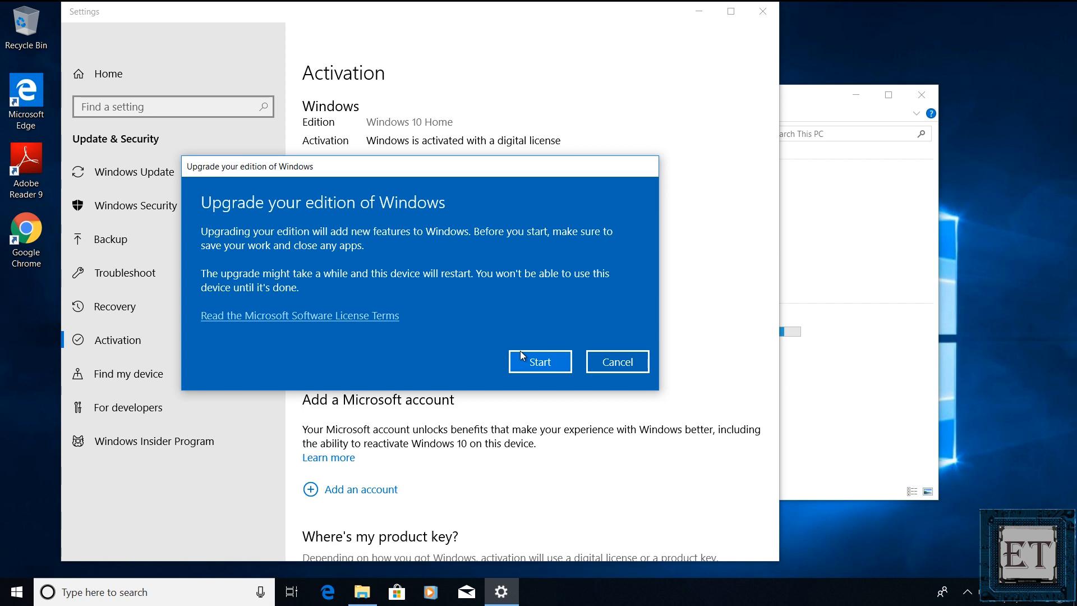
mouse_move(406, 217)
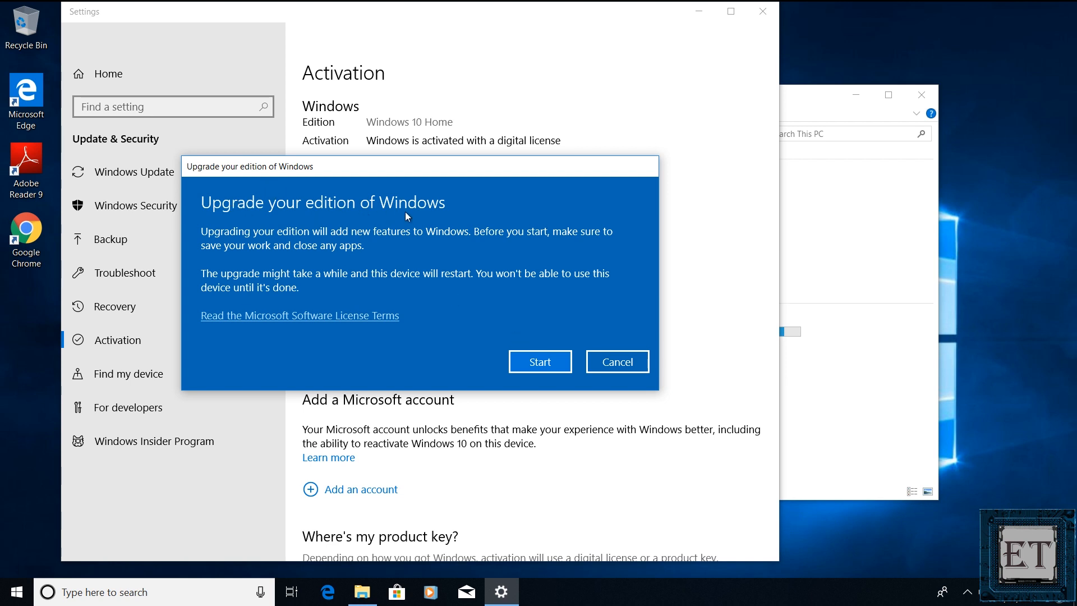
mouse_move(400, 286)
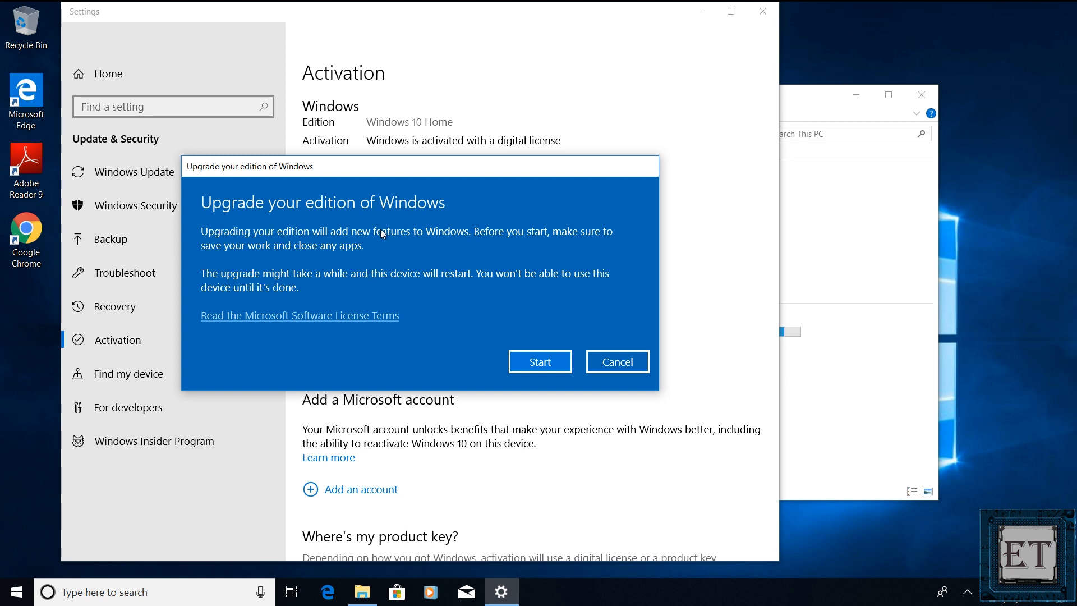
mouse_move(355, 267)
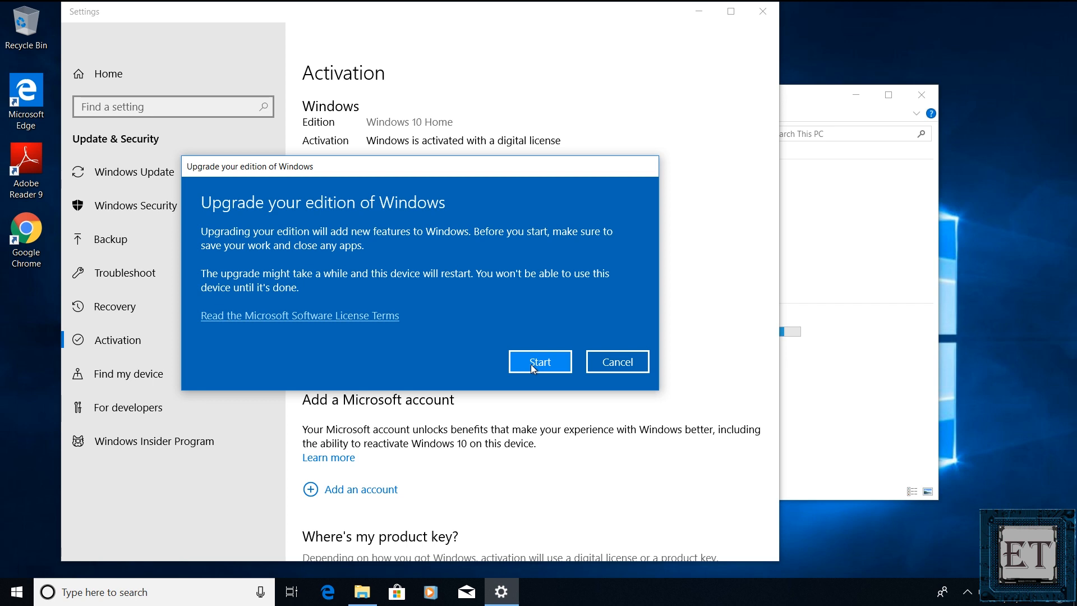
Start the Home-to-Pro edition upgrade and let it finish activating Windows 10 Pro
left_click(540, 361)
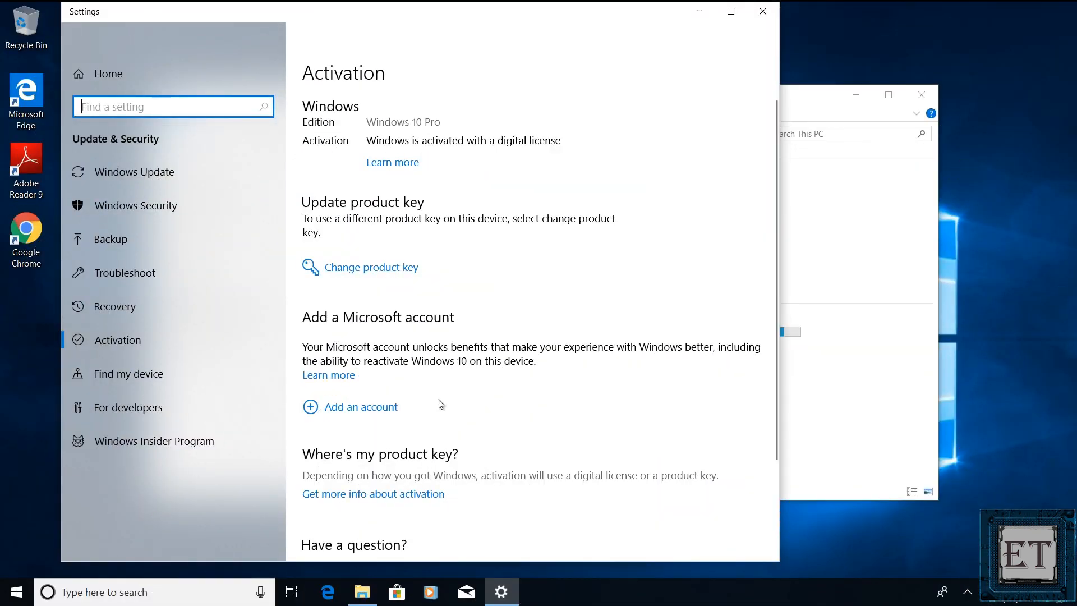
mouse_move(555, 141)
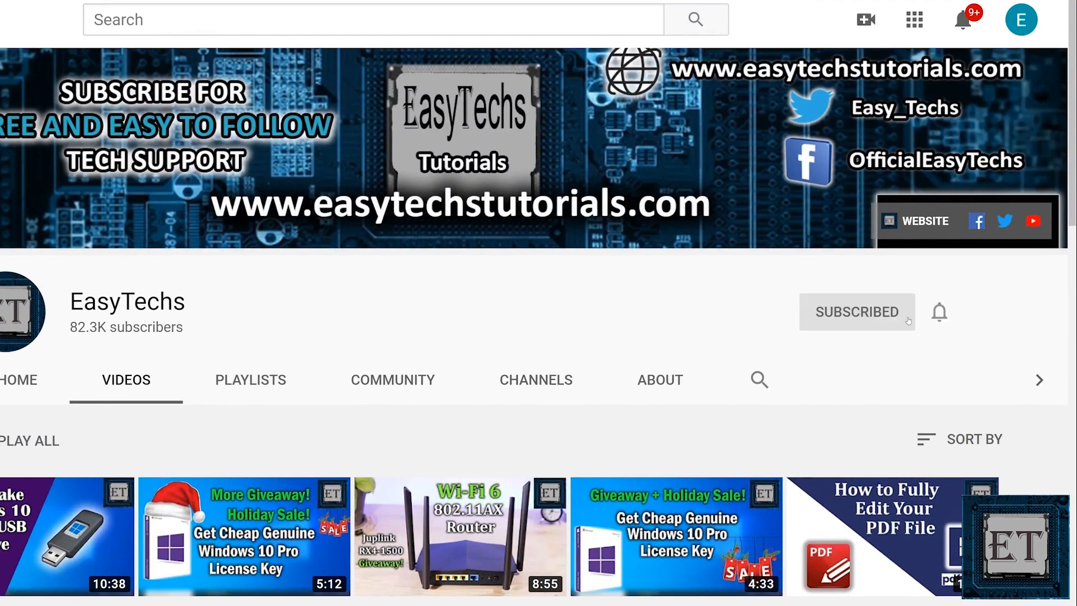
Show the bell notification options on the subscribed EasyTechs YouTube channel
left_click(939, 312)
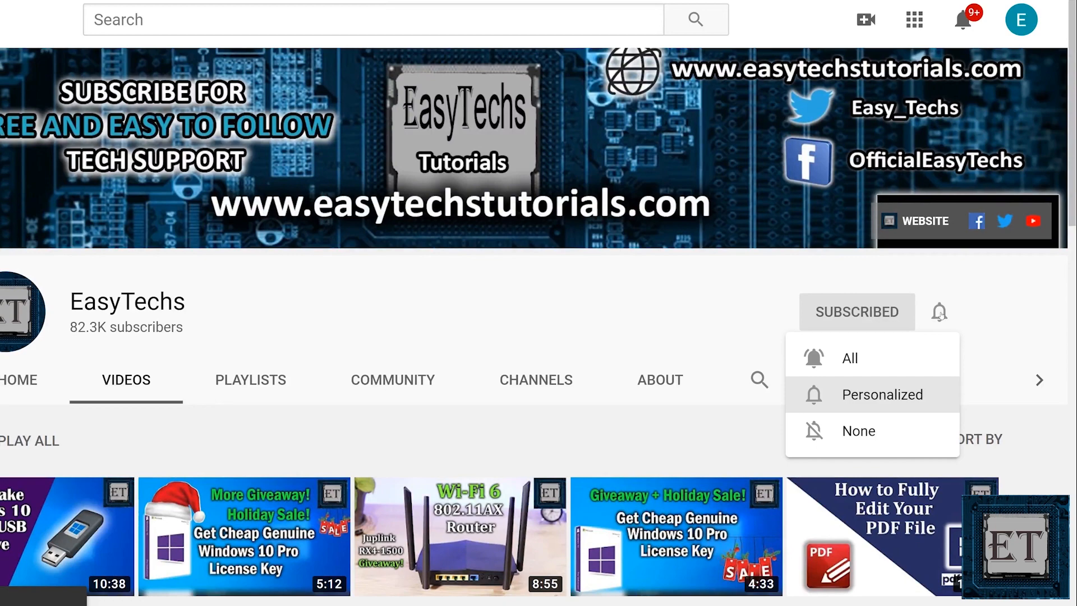